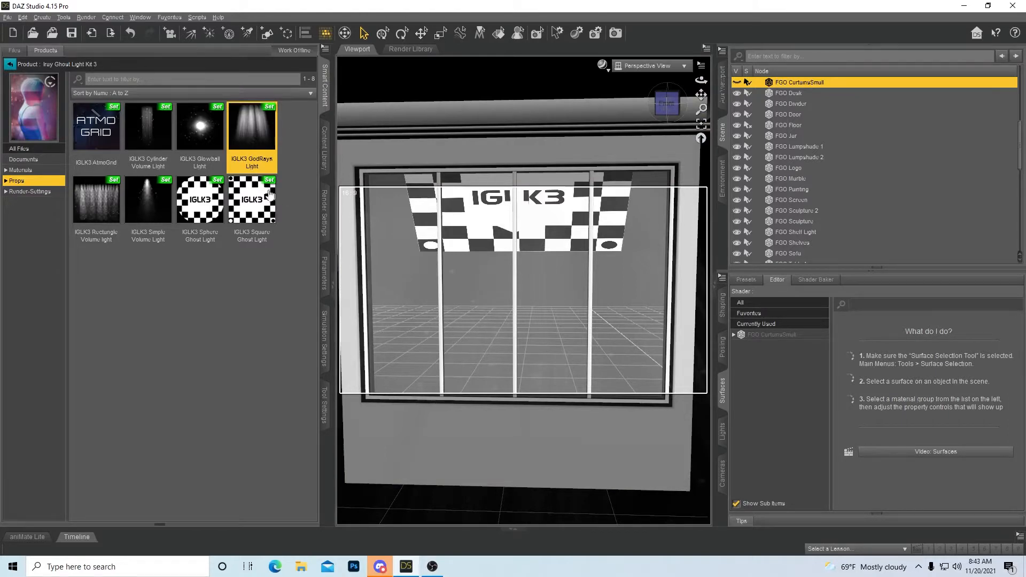
mouse_move(206, 138)
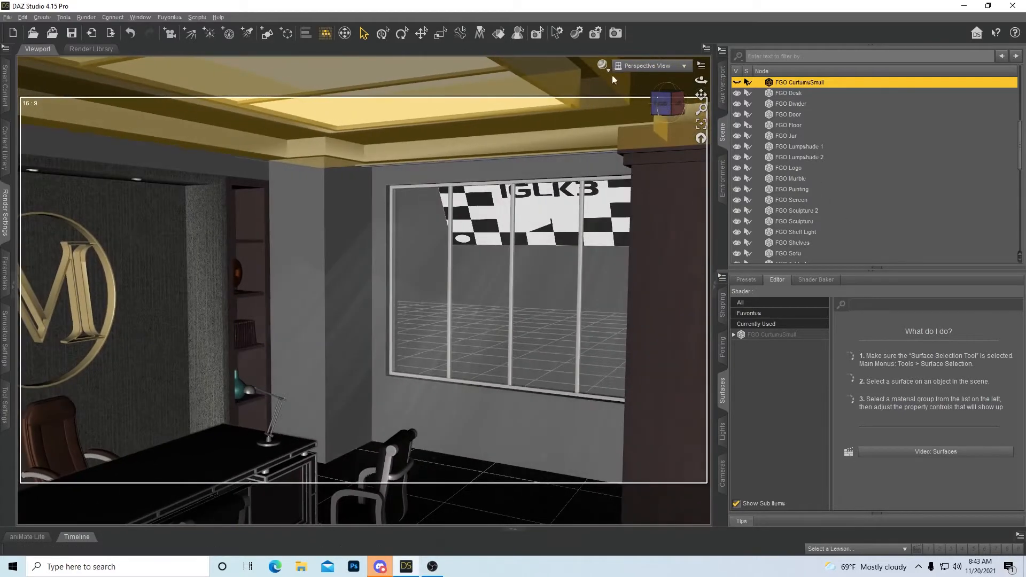
- Switch the viewport DrawStyle to NVIDIA Iray to preview the God Rays-lit office
left_click(602, 65)
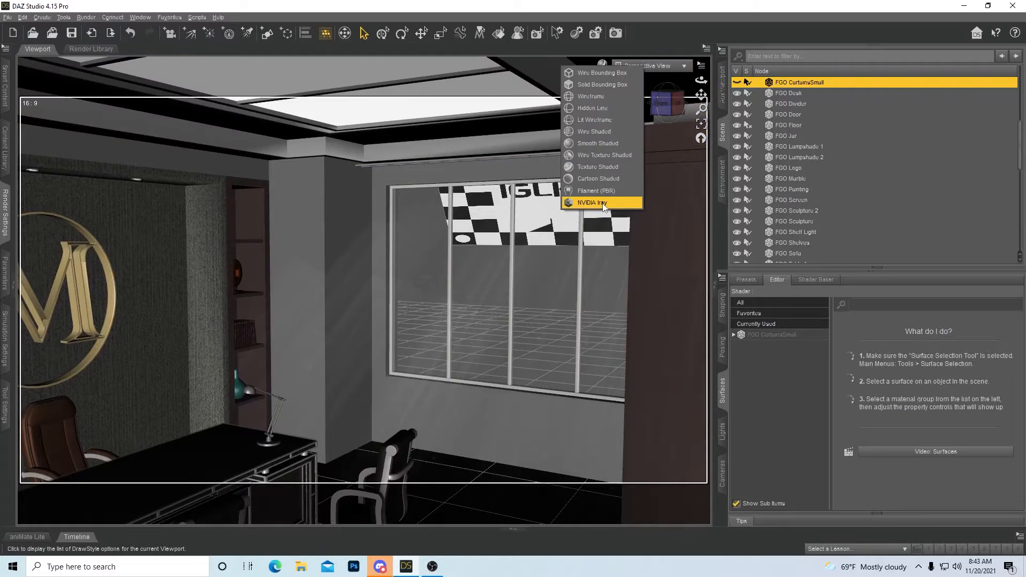
left_click(601, 202)
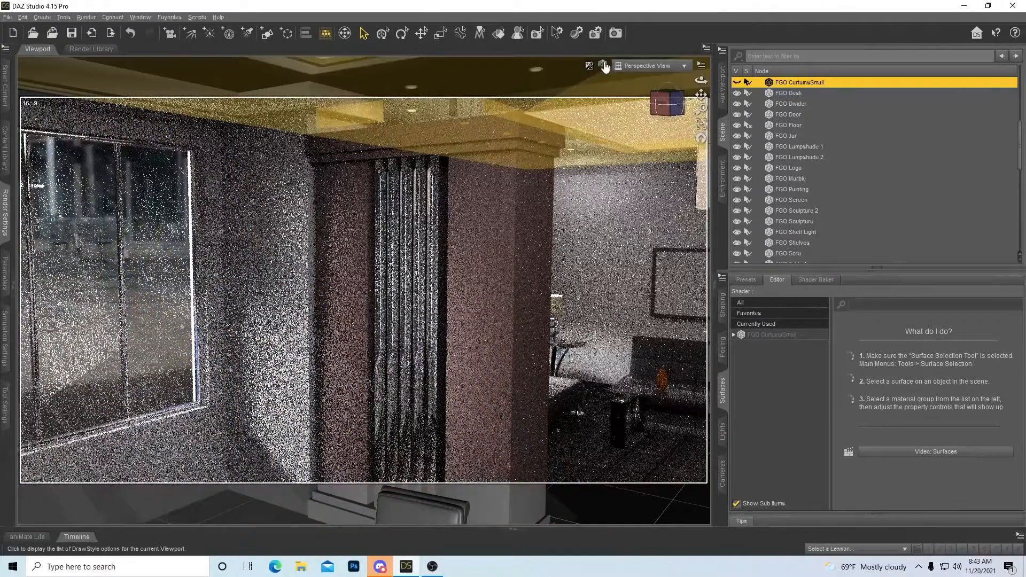
left_click(605, 66)
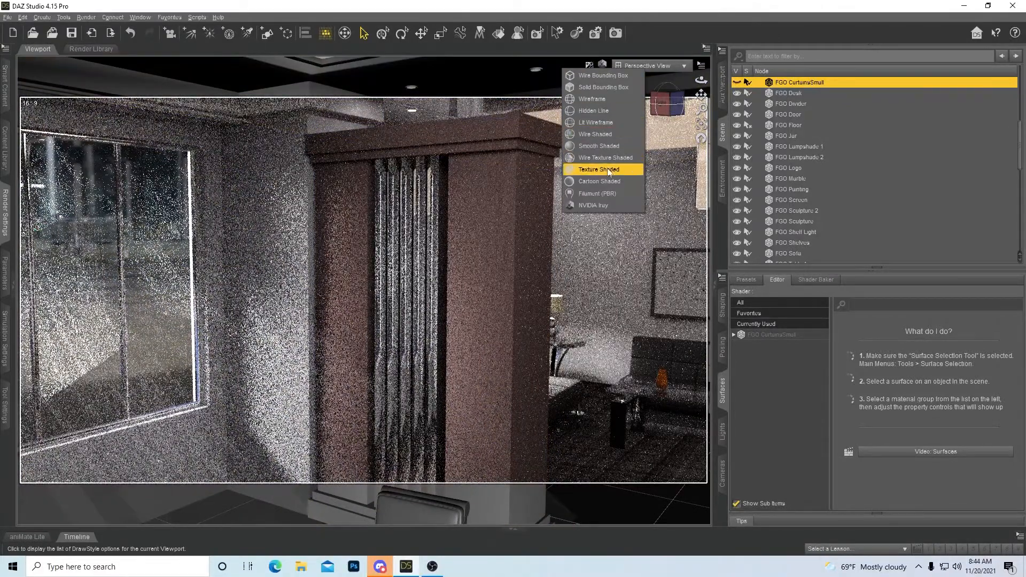
- Set the viewport DrawStyle to Texture Shaded
left_click(598, 169)
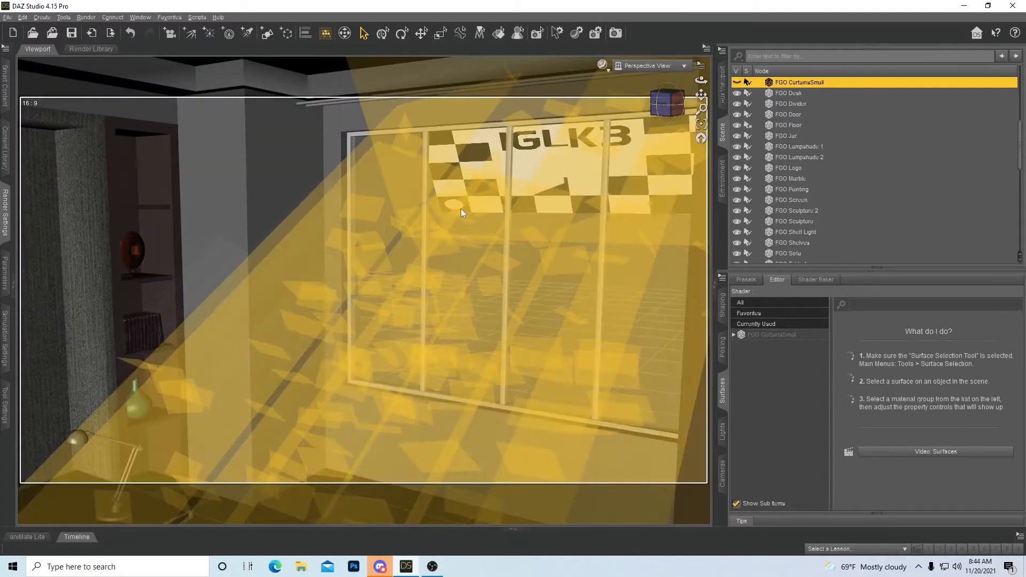
mouse_move(470, 210)
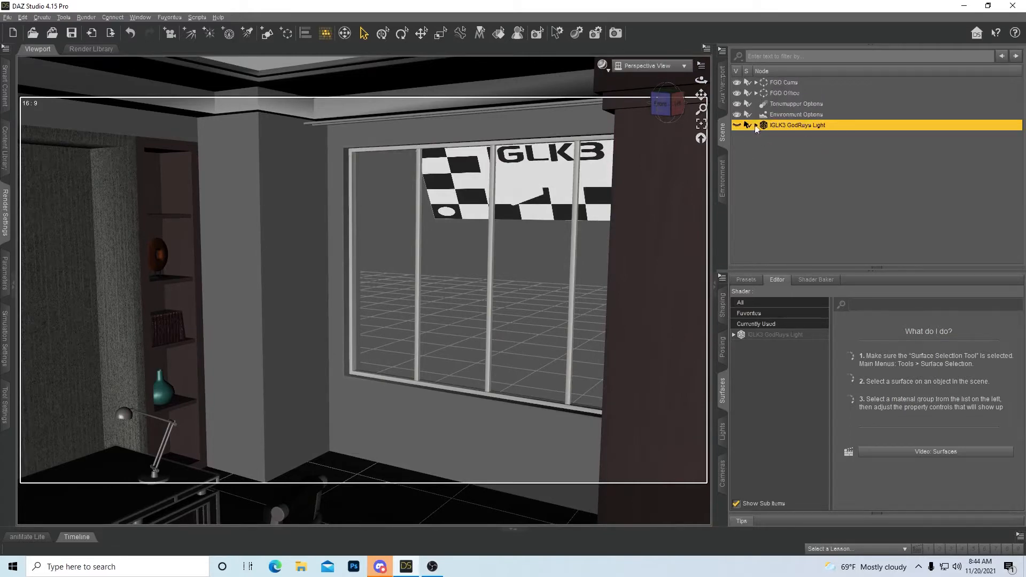
- Expand FGO Office and select its items through IGLK3 GodRays Light
left_click(756, 92)
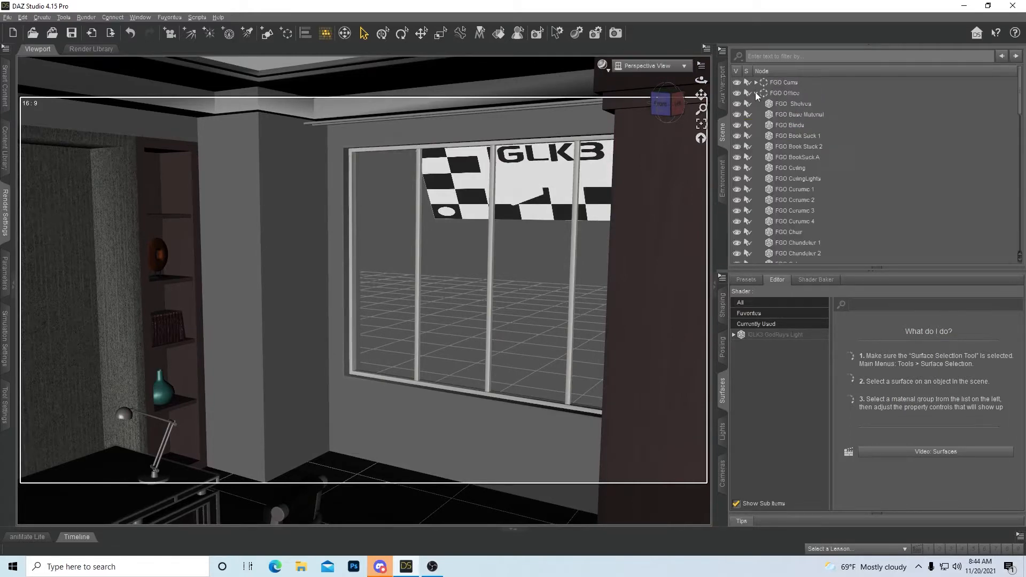
scroll("down", 3)
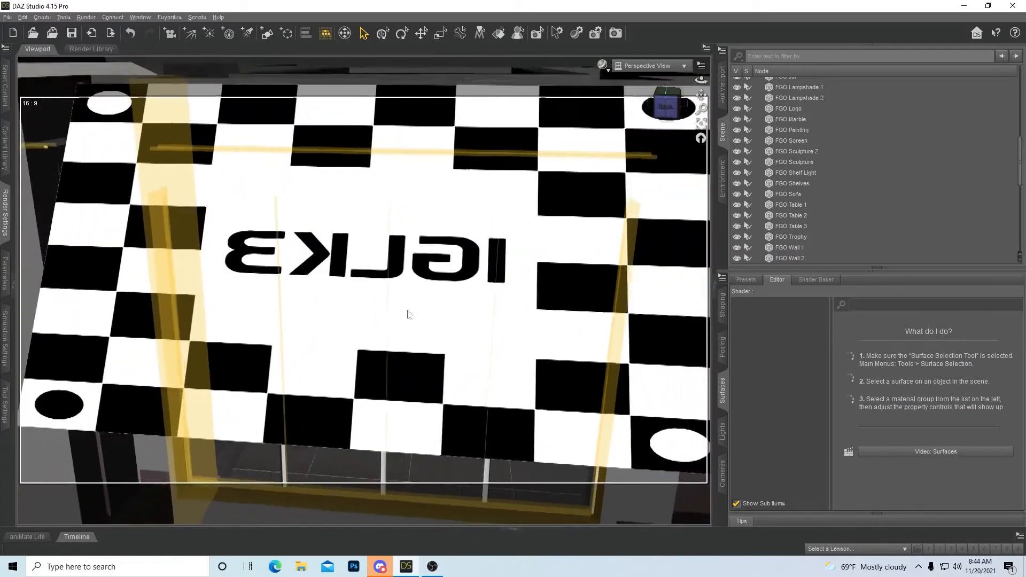
left_click(789, 257)
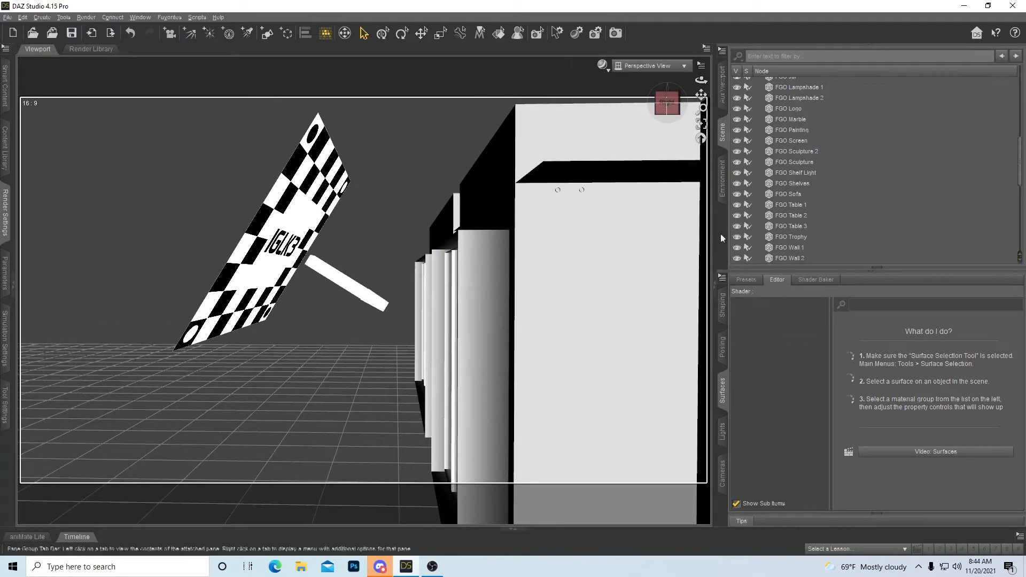
scroll("down", 3)
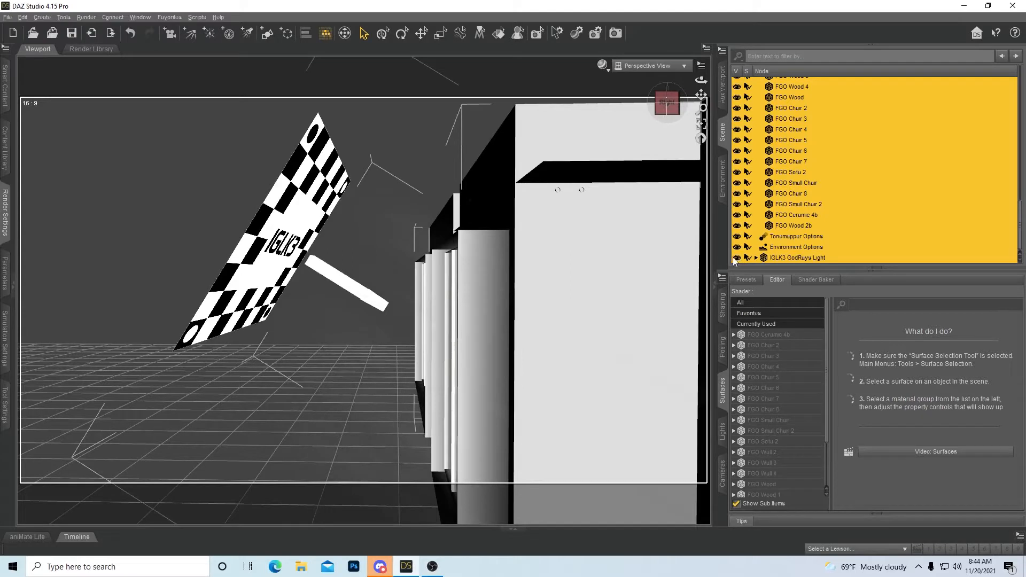
mouse_move(797, 141)
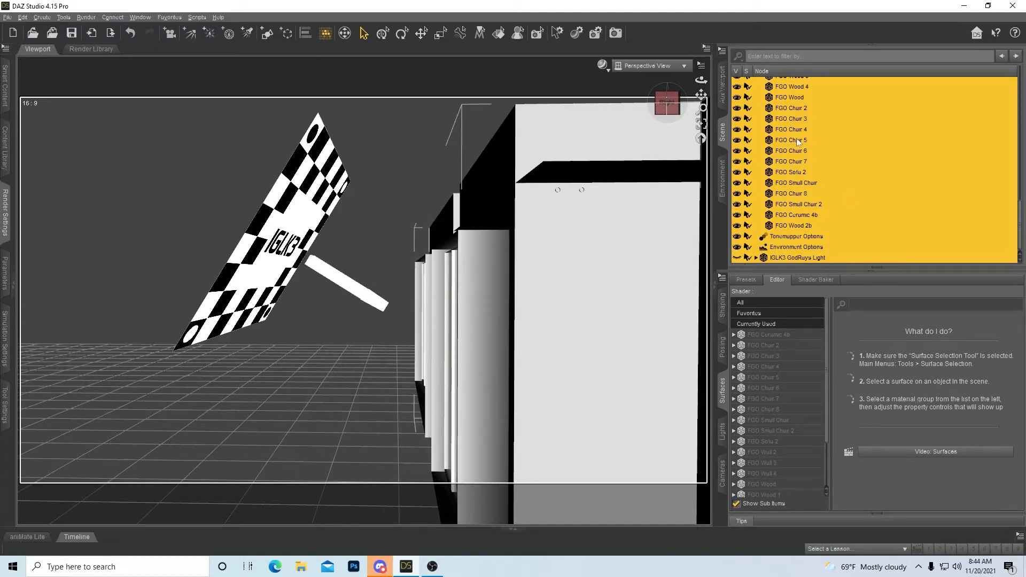
- Select only FGO Chair 5 in the Scene pane
left_click(790, 140)
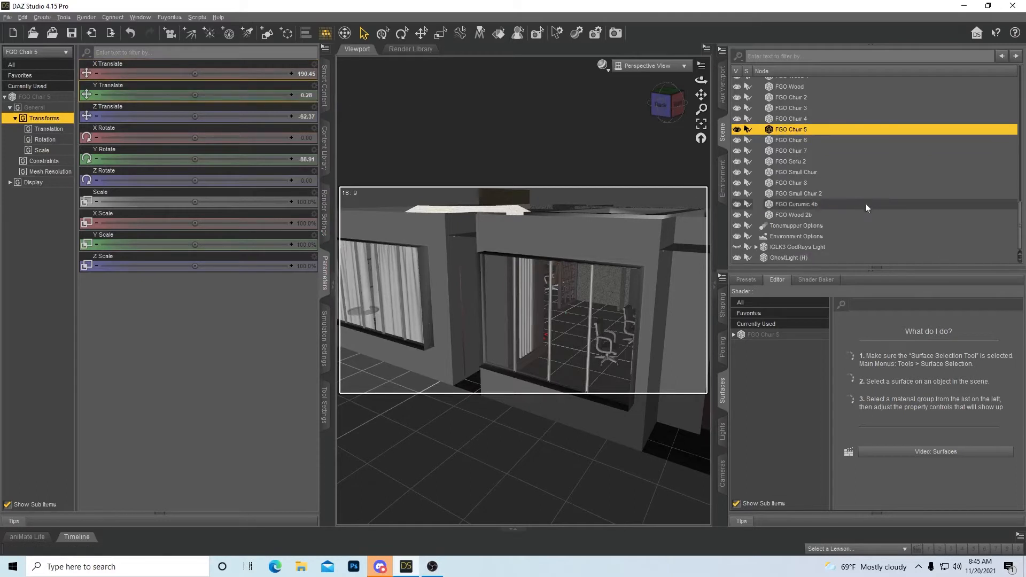
- Bend GhostLight (H) negative and stretch its scale into a wide panel
left_click(789, 258)
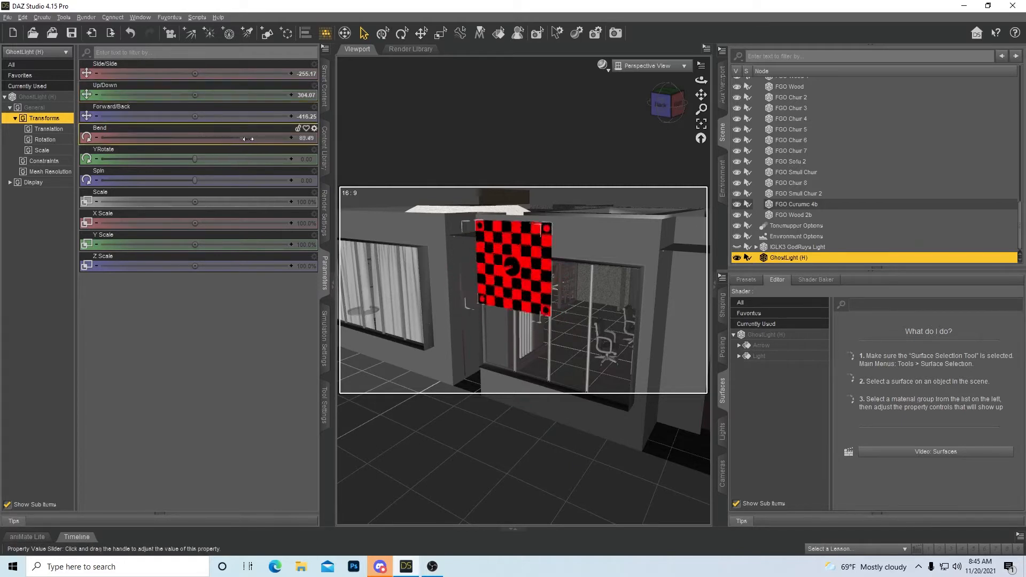
left_click_drag(252, 138, 162, 137)
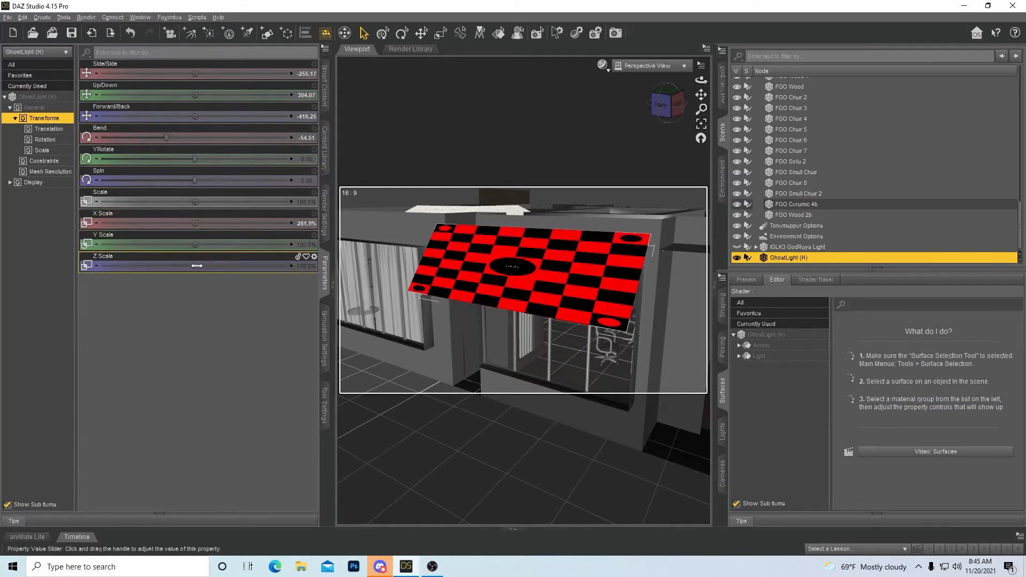
left_click_drag(196, 266, 257, 266)
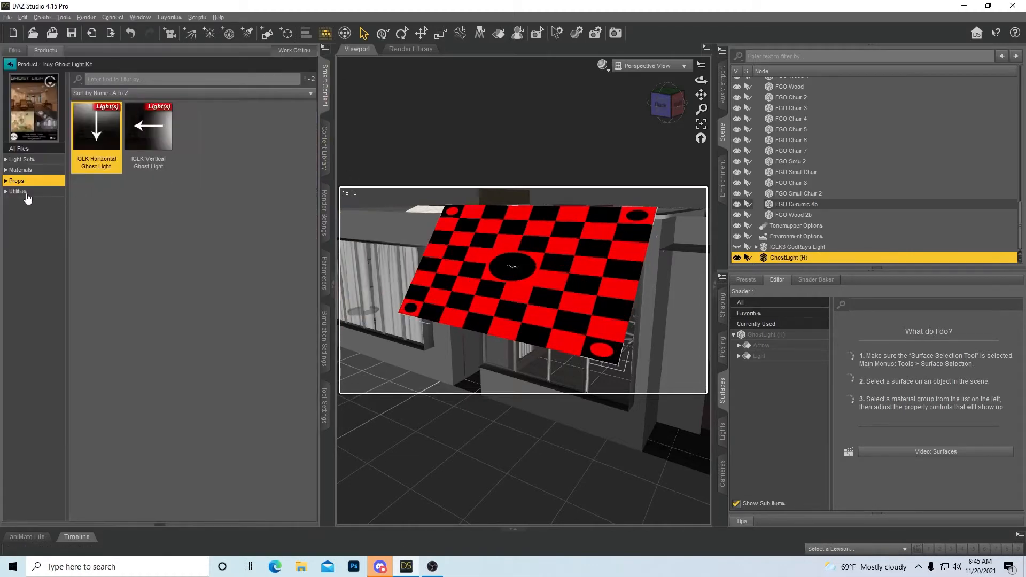
- Show the Iray Ghost Light Kit's Utilities presets
left_click(18, 191)
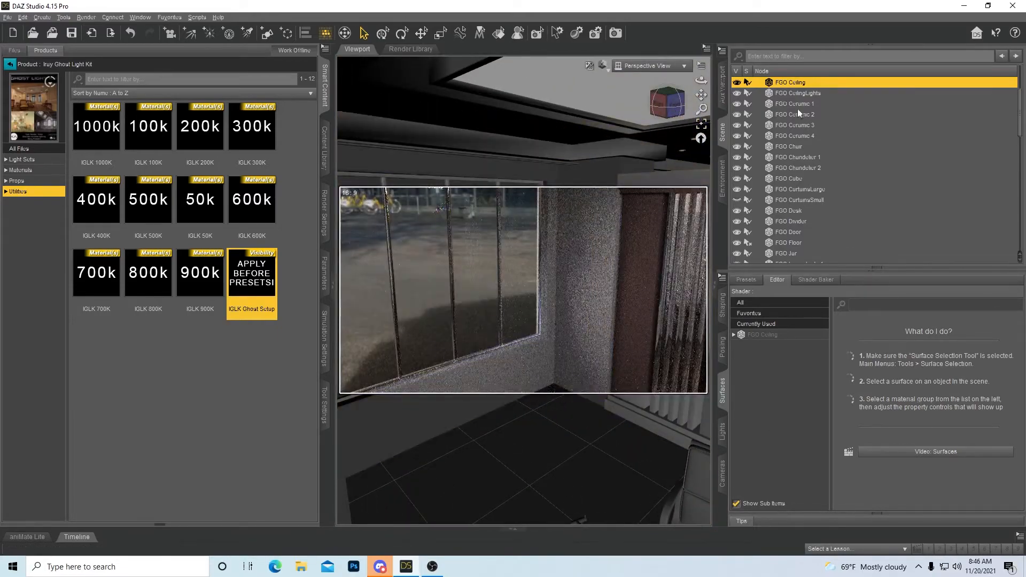
scroll("down", 3)
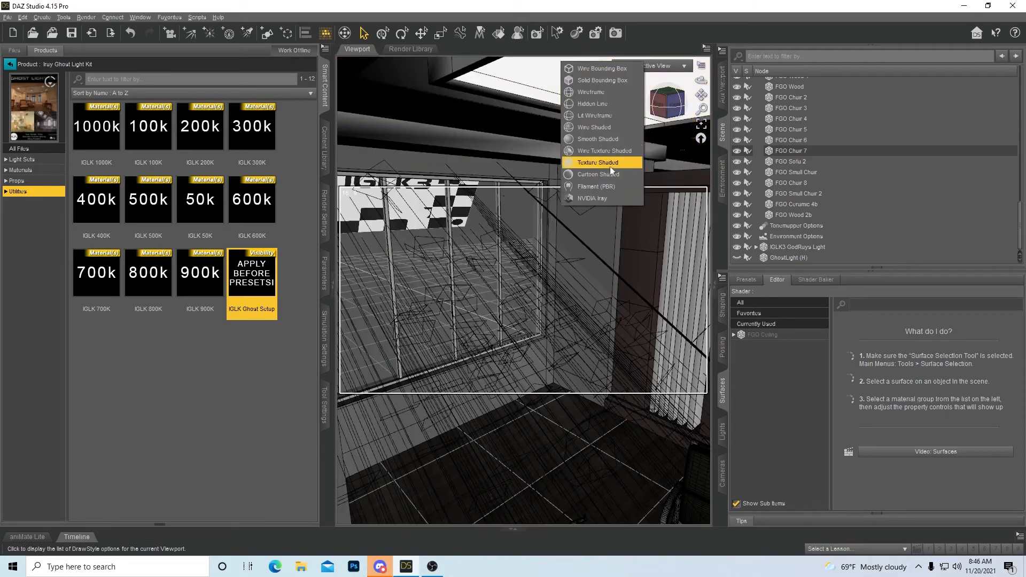
mouse_move(612, 189)
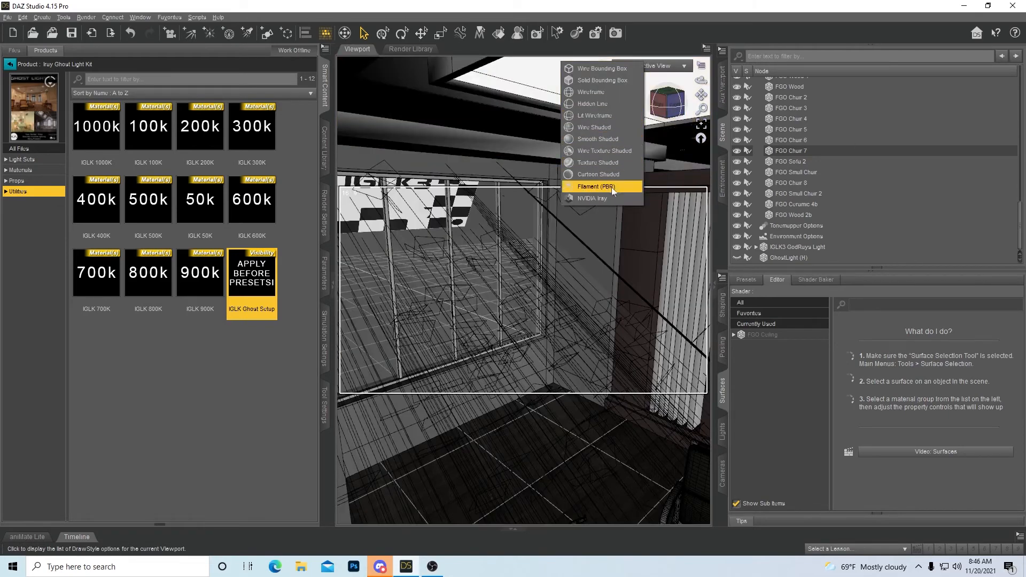
mouse_move(601, 163)
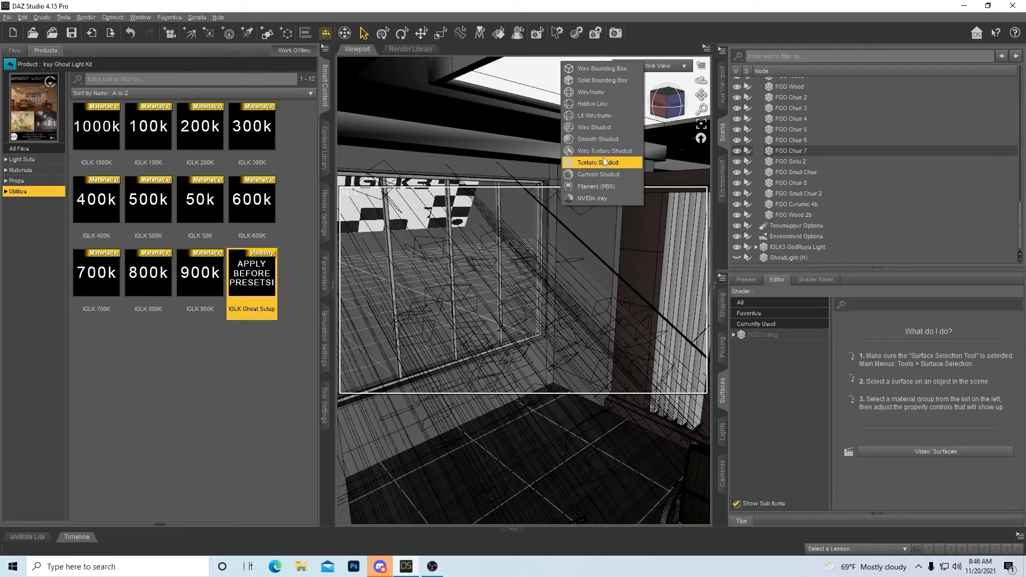
mouse_move(609, 148)
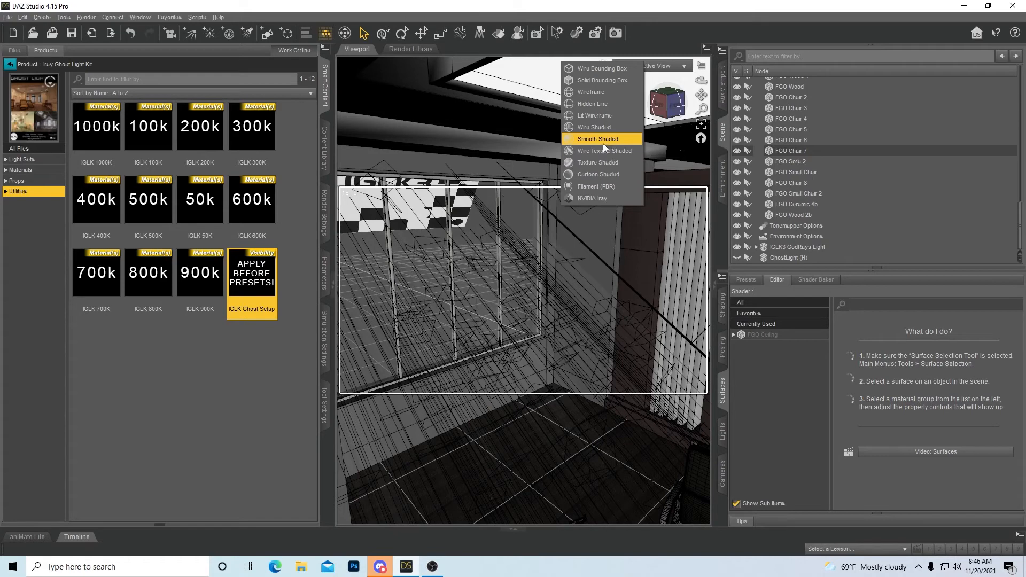
mouse_move(605, 162)
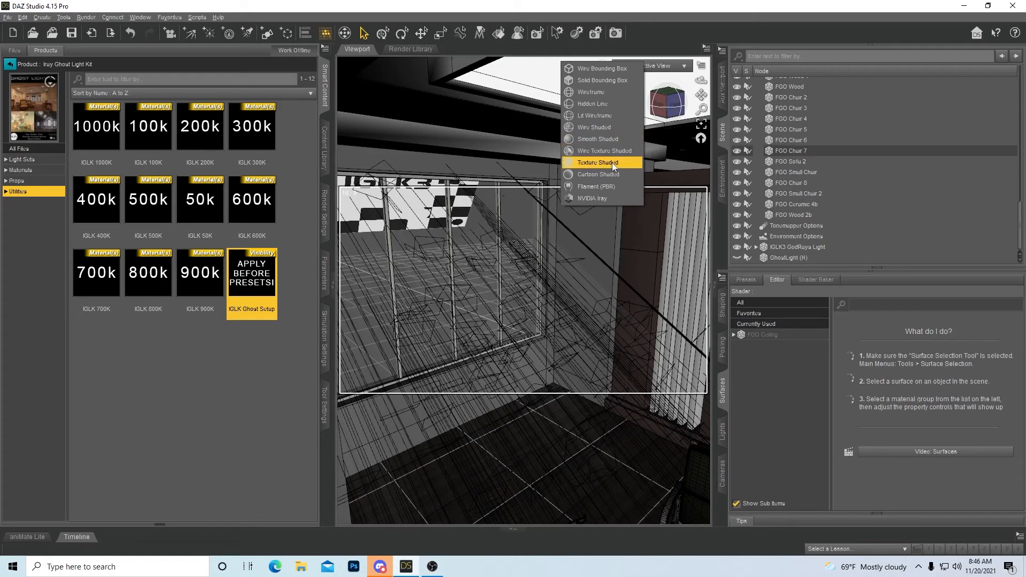
- Set the viewport DrawStyle back to Texture Shaded
left_click(597, 162)
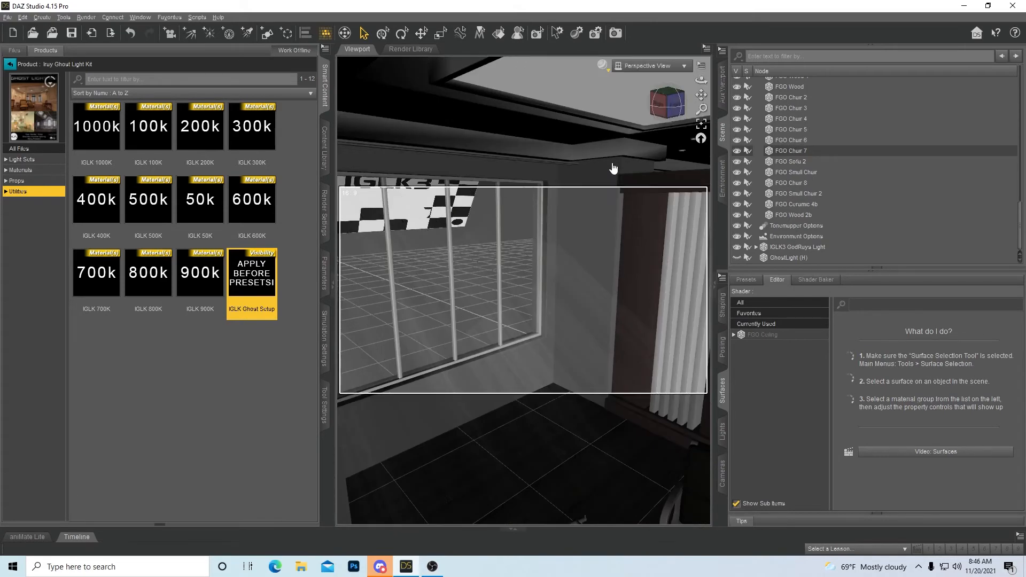